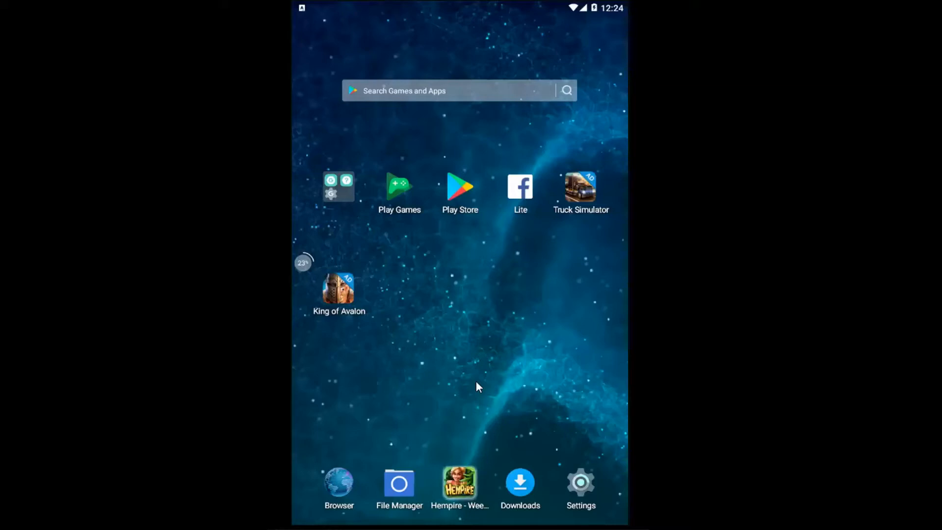
mouse_move(507, 391)
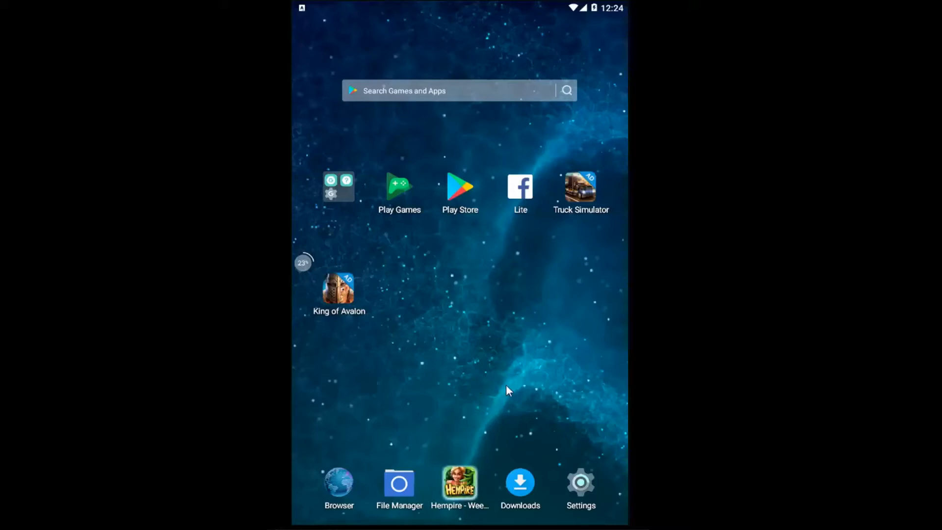
Step: Reach the More wireless & networks page listing Airplane mode, VPN and Cellular networks
click(579, 482)
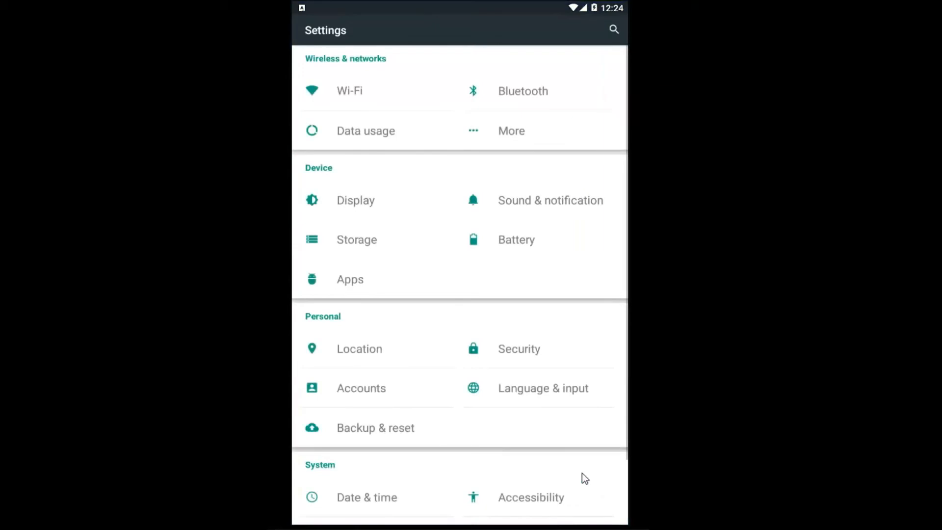
mouse_move(367, 72)
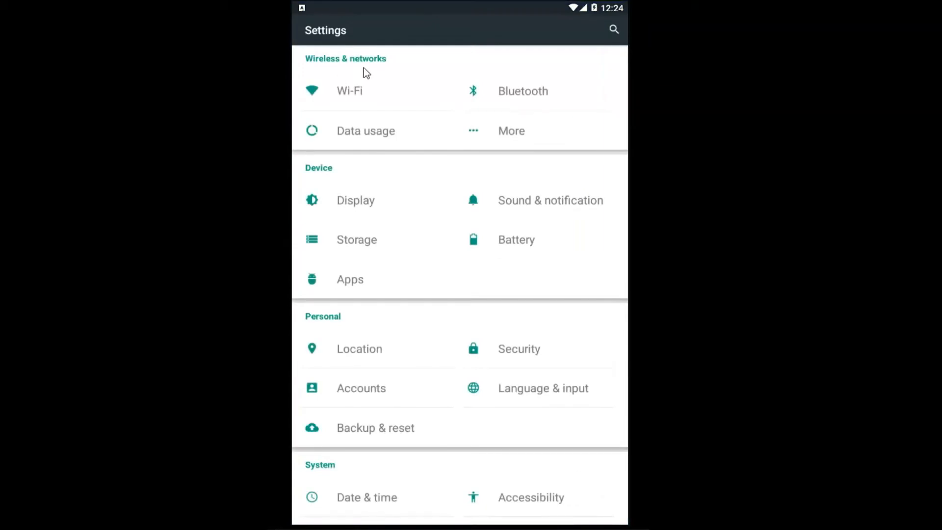
mouse_move(505, 131)
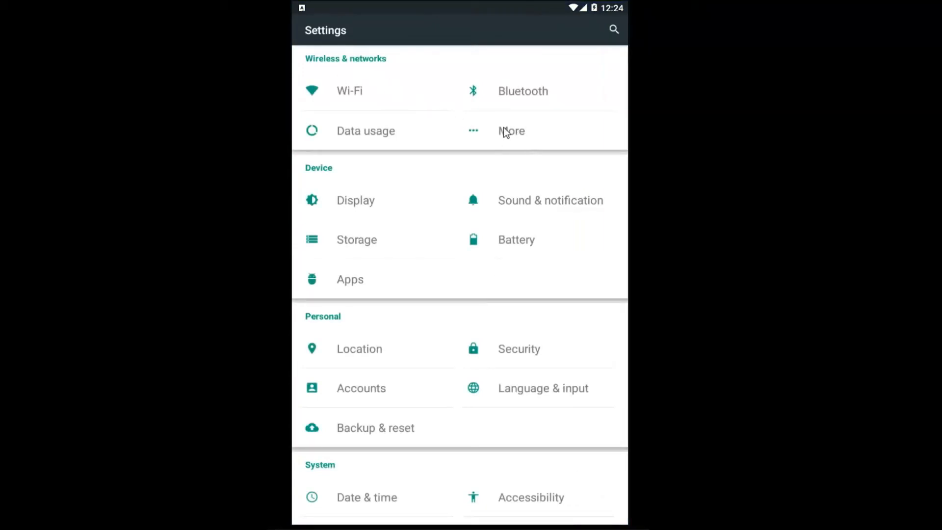
click(511, 130)
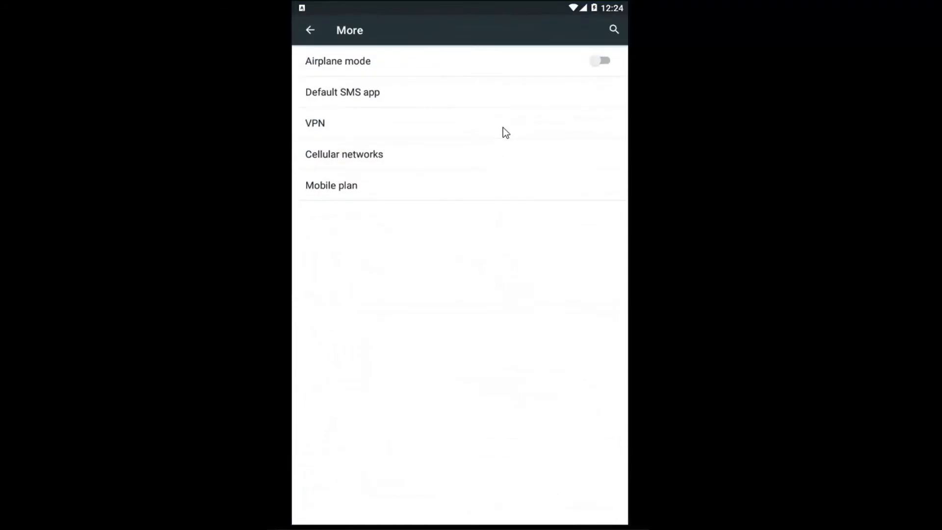
mouse_move(313, 161)
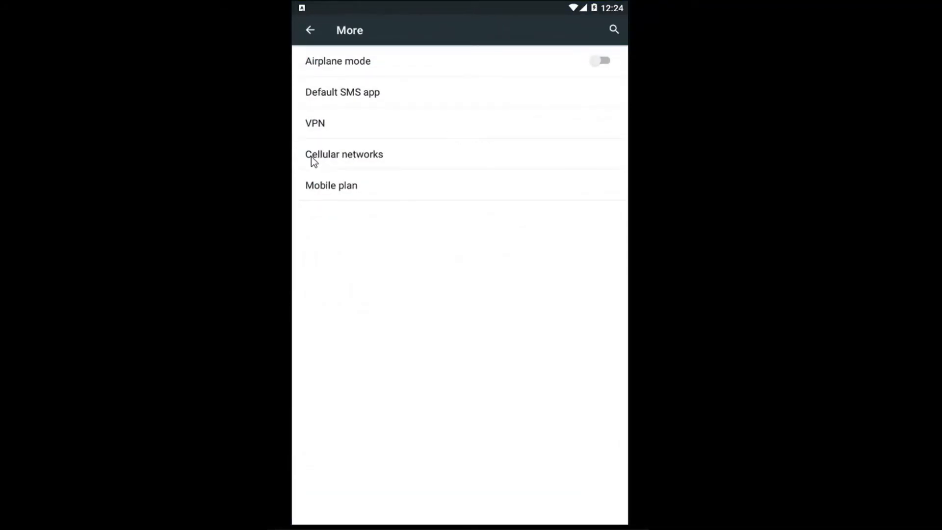
Step: In Cellular network settings, switch Data roaming off
click(344, 154)
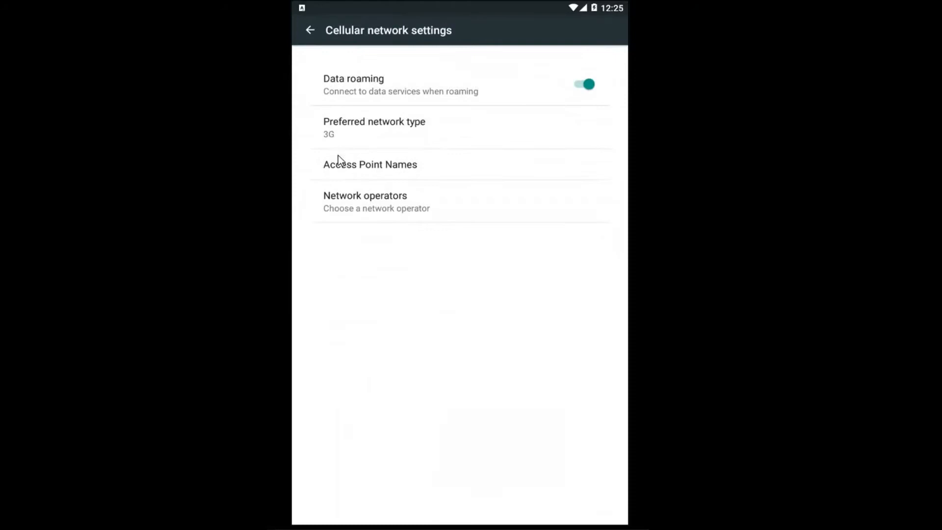
mouse_move(338, 86)
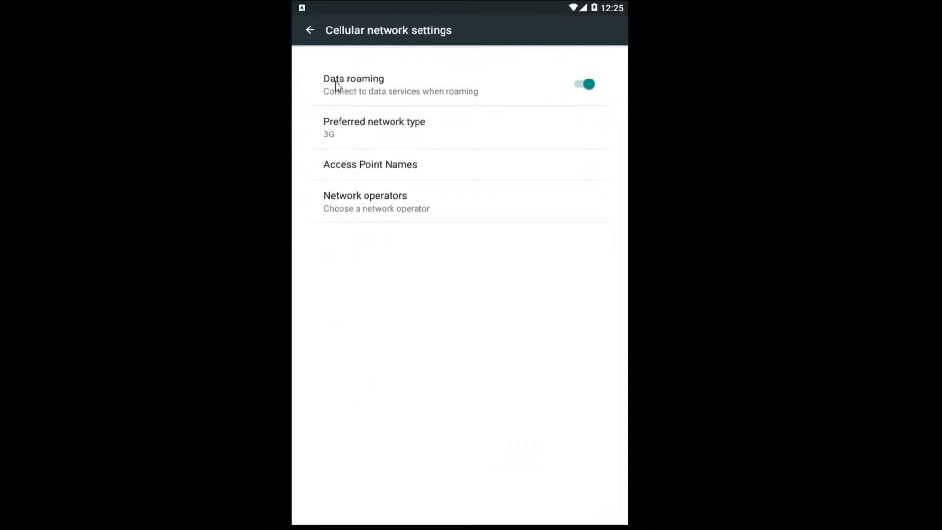
mouse_move(554, 96)
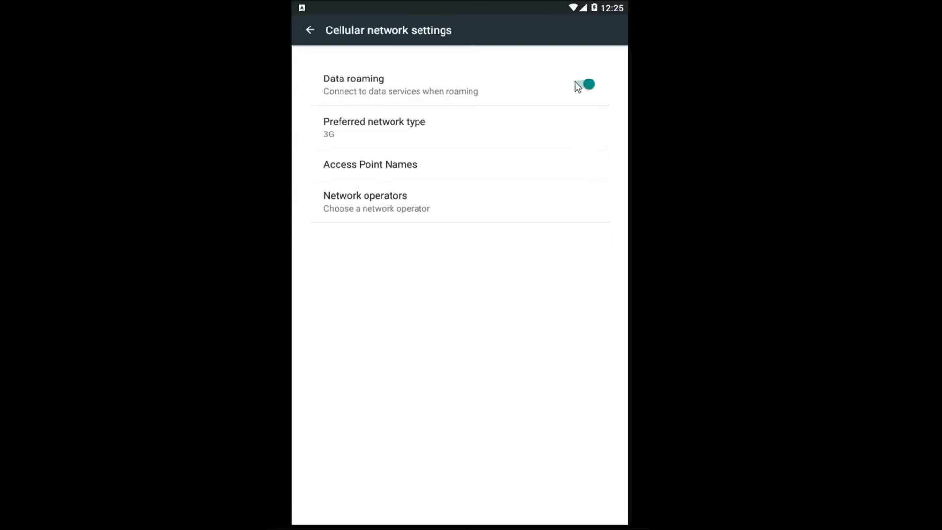
click(583, 84)
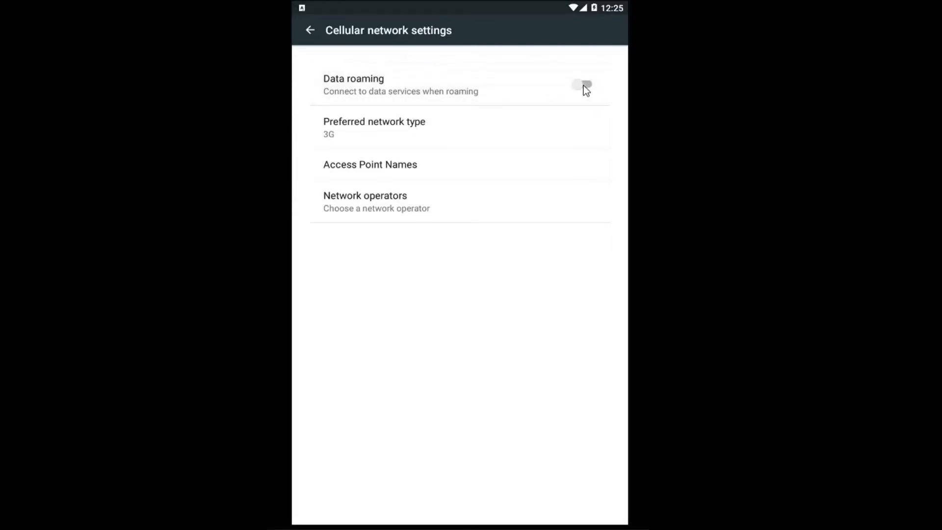
Step: Switch Data roaming back on and accept the roaming-charges Attention warning with OK
click(581, 84)
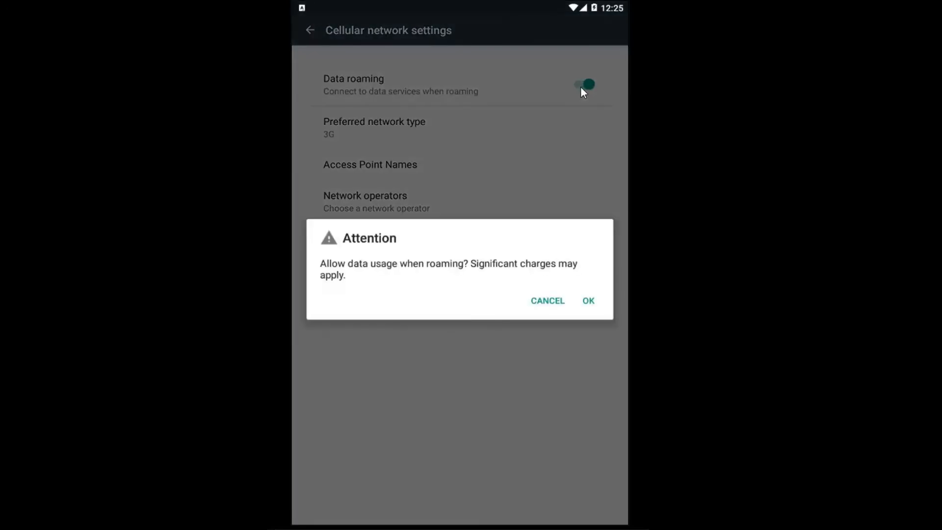
mouse_move(450, 252)
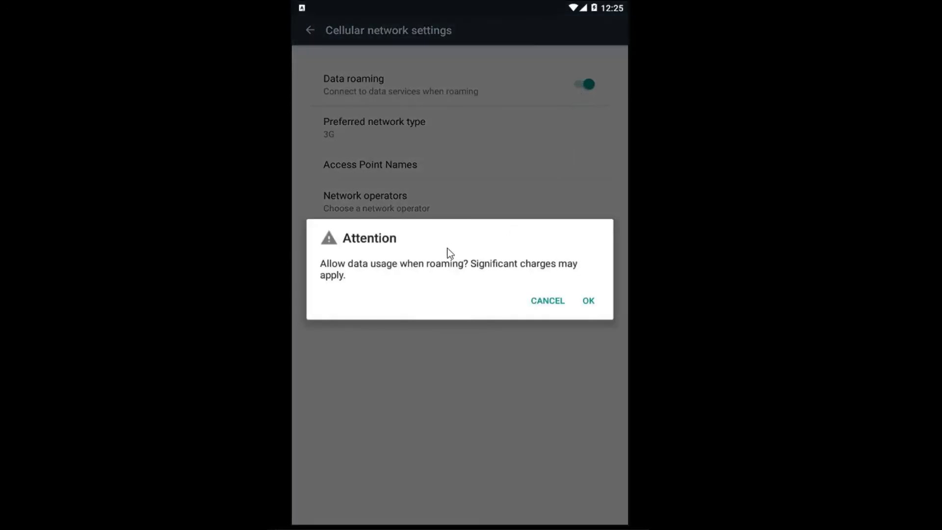
mouse_move(436, 276)
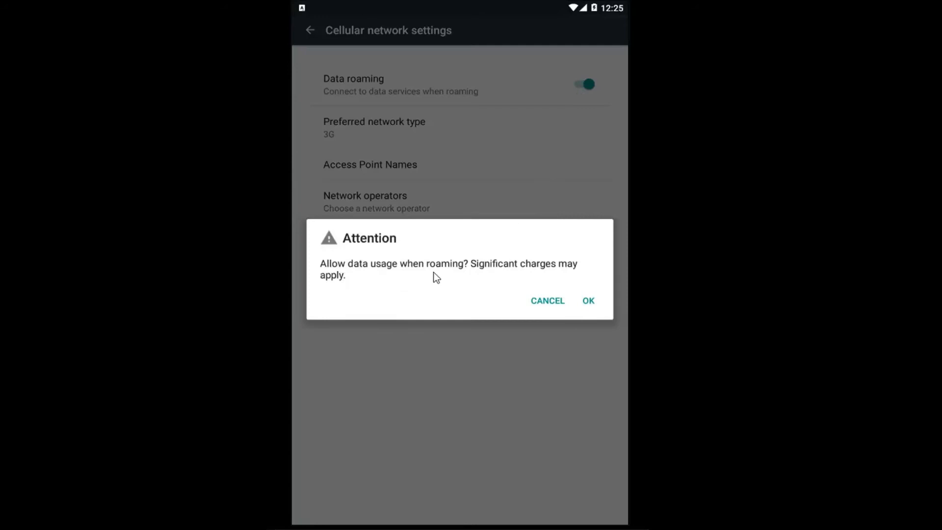
mouse_move(543, 270)
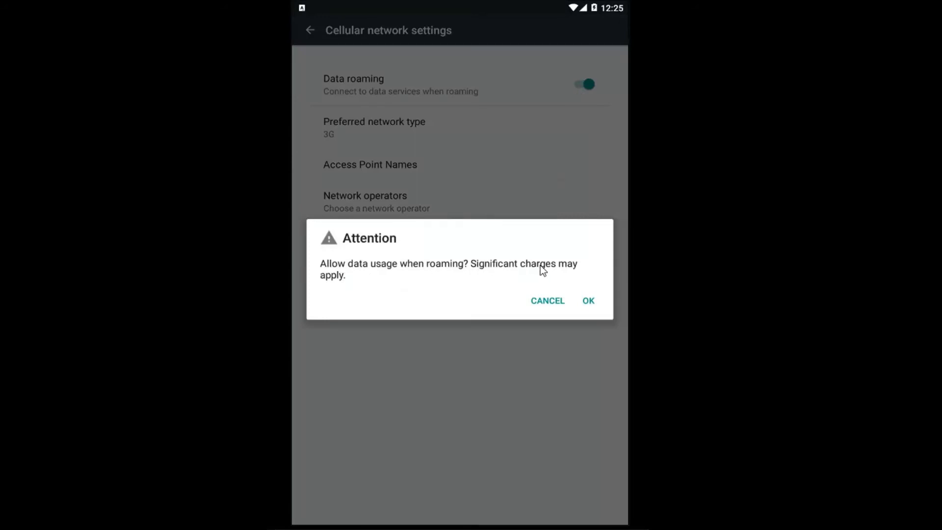
click(589, 300)
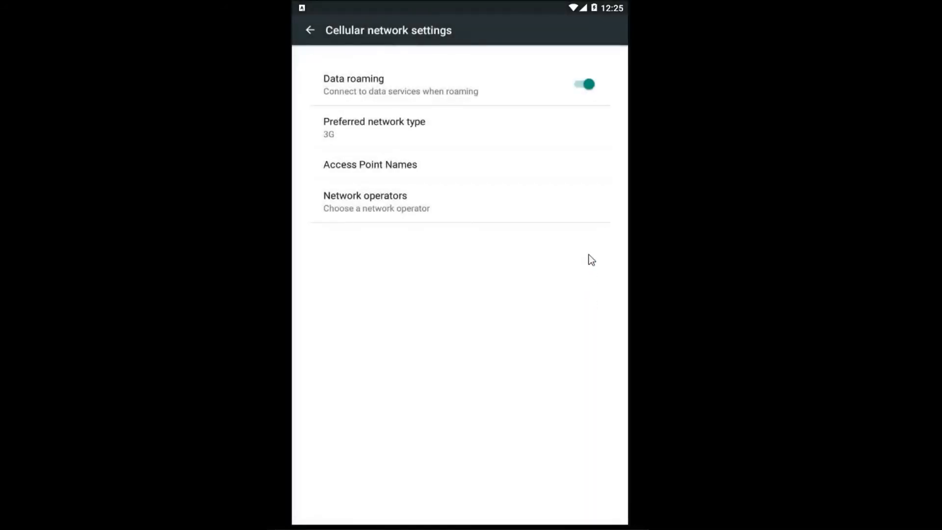
mouse_move(489, 213)
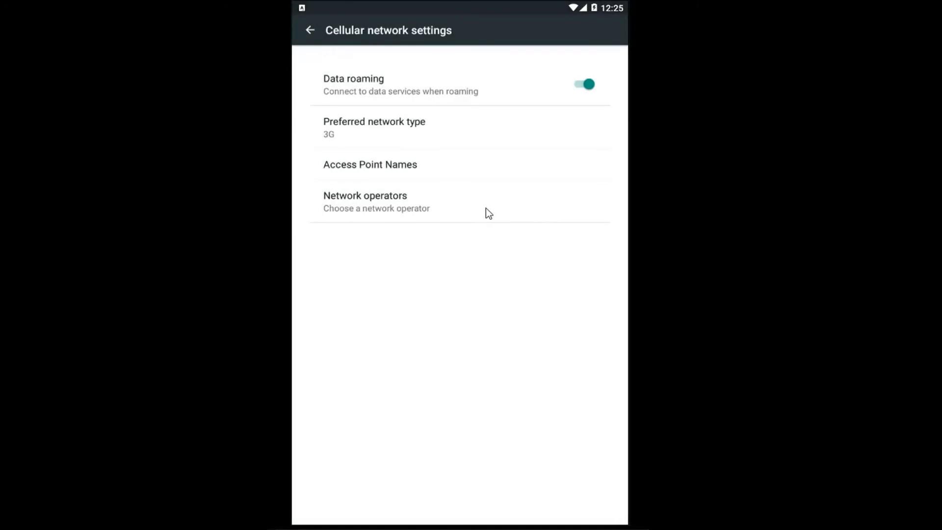
mouse_move(401, 230)
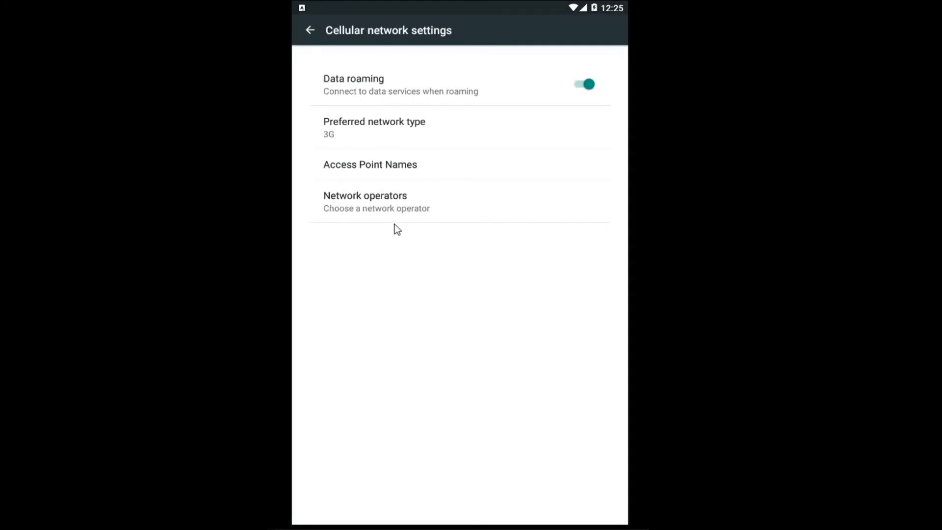
mouse_move(407, 248)
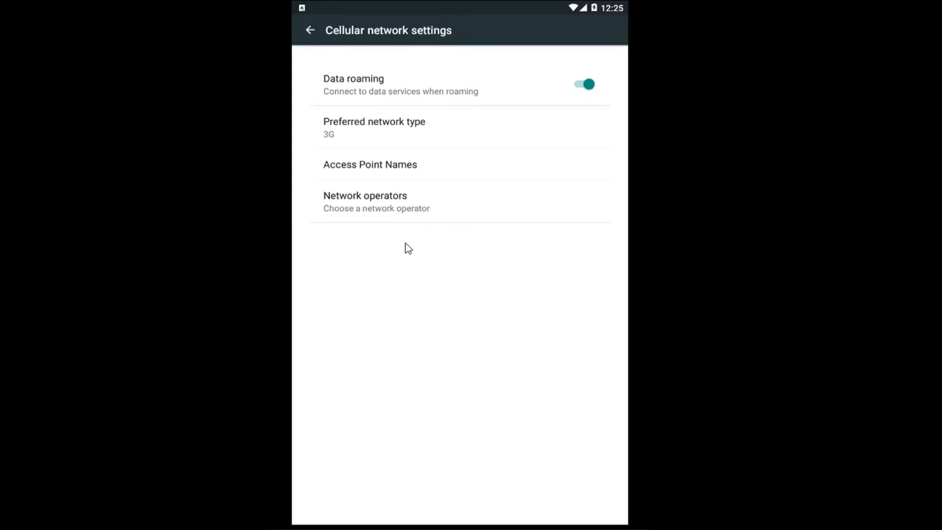